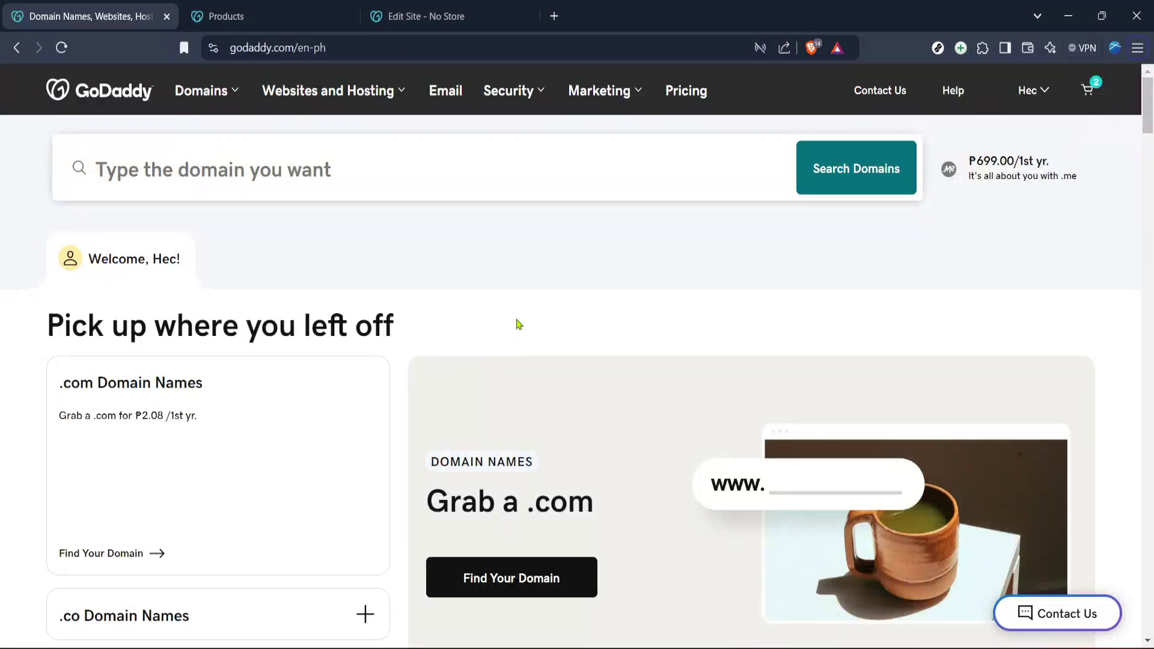
pyautogui.moveTo(939, 429)
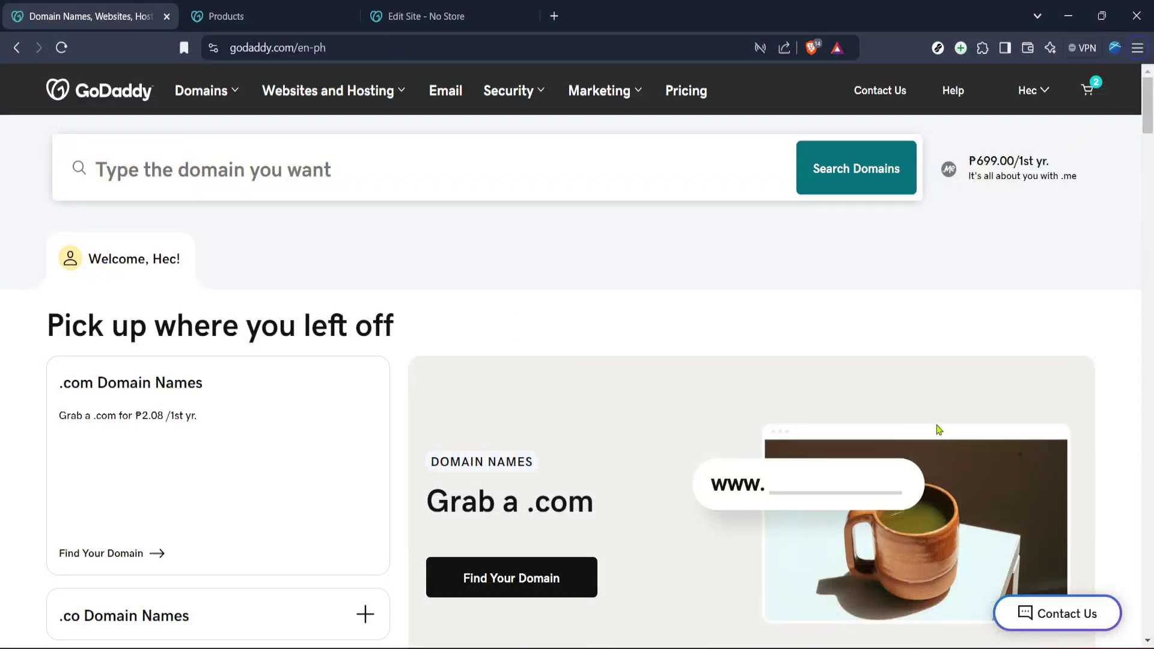
pyautogui.moveTo(854, 381)
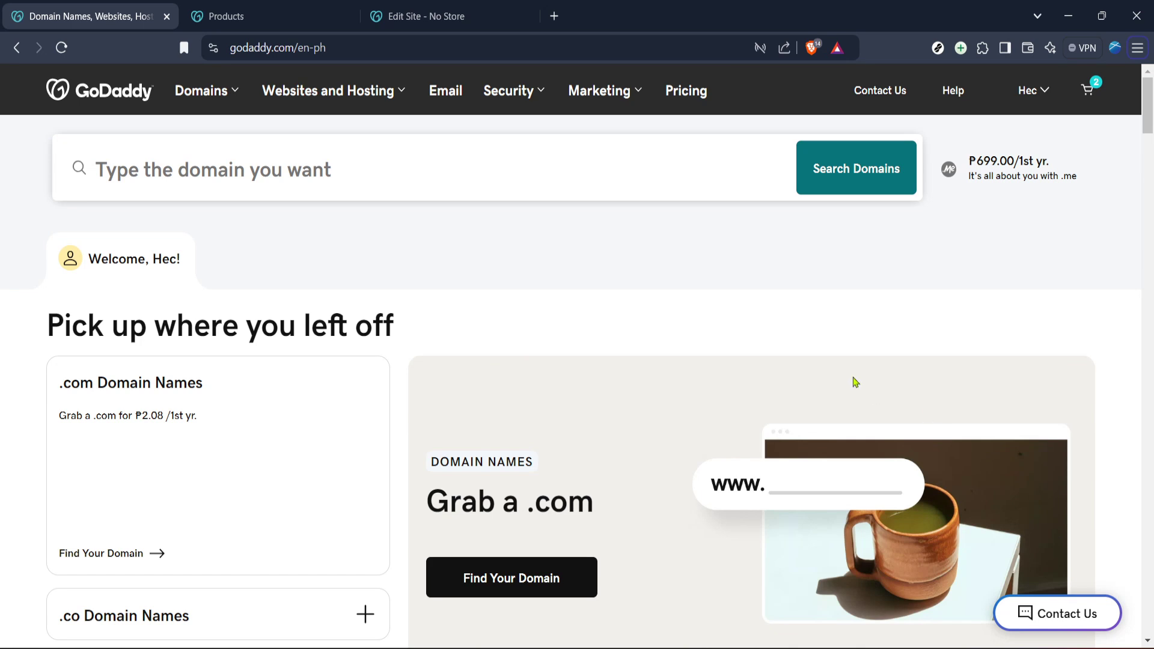
pyautogui.moveTo(712, 439)
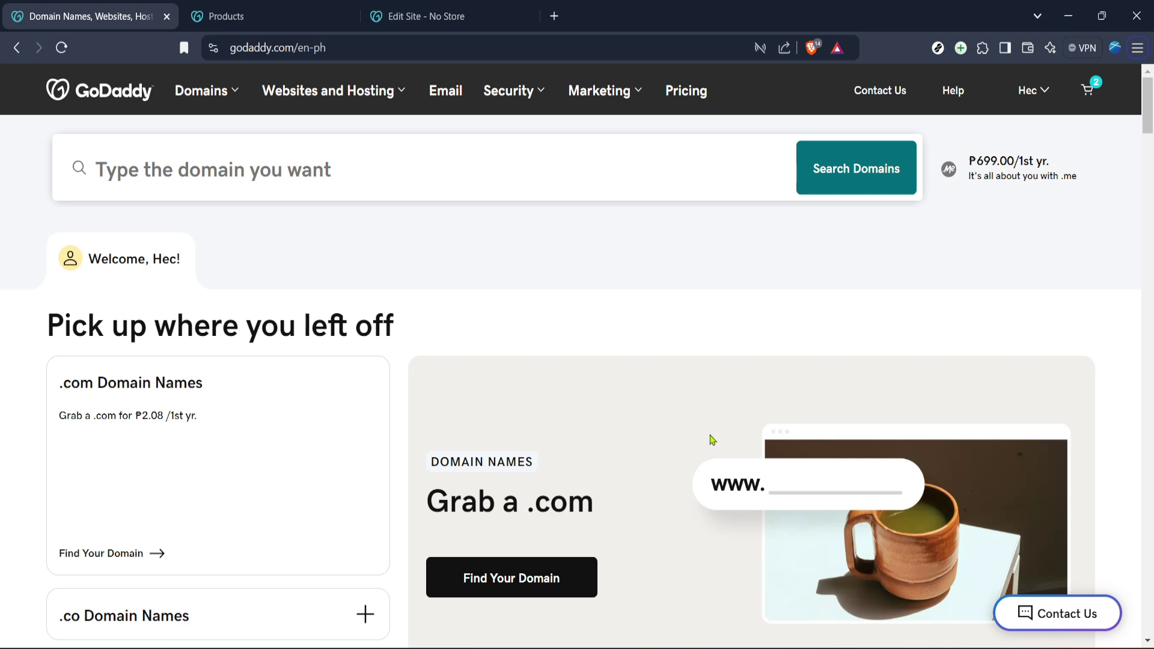
pyautogui.moveTo(439, 381)
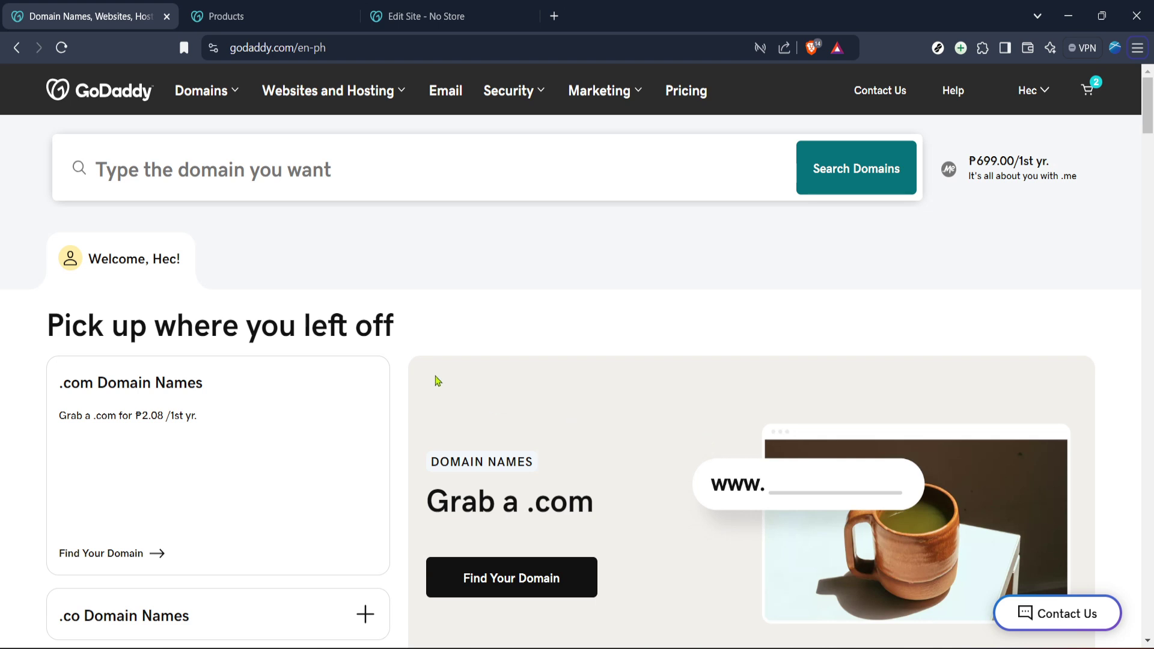
pyautogui.moveTo(472, 316)
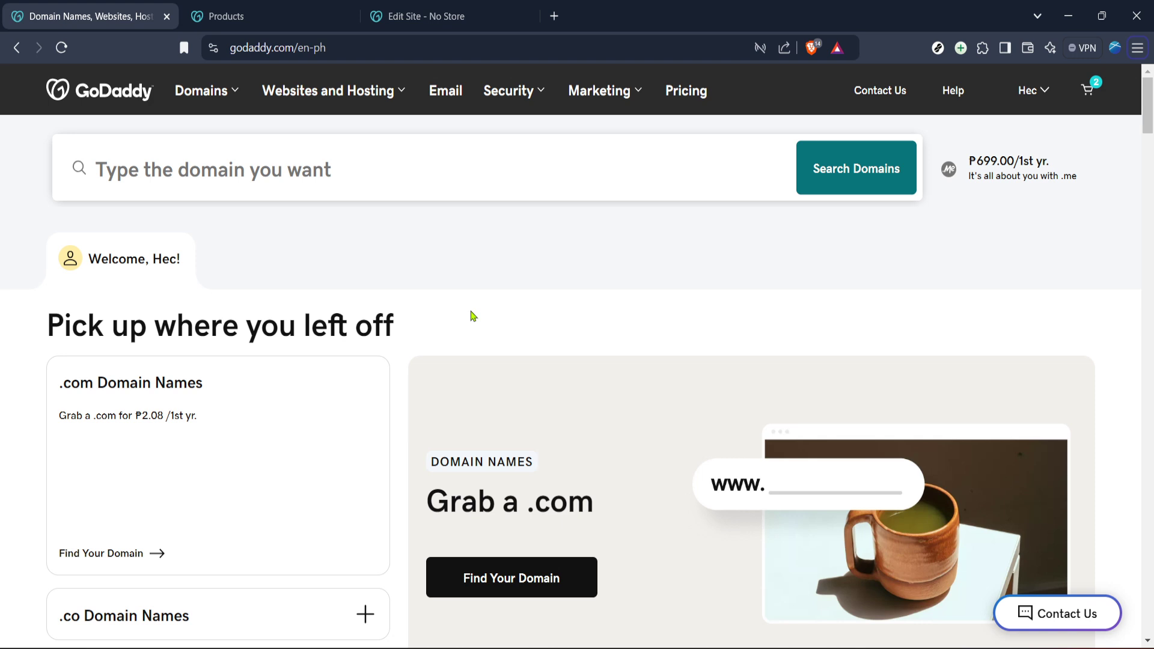
pyautogui.moveTo(269, 209)
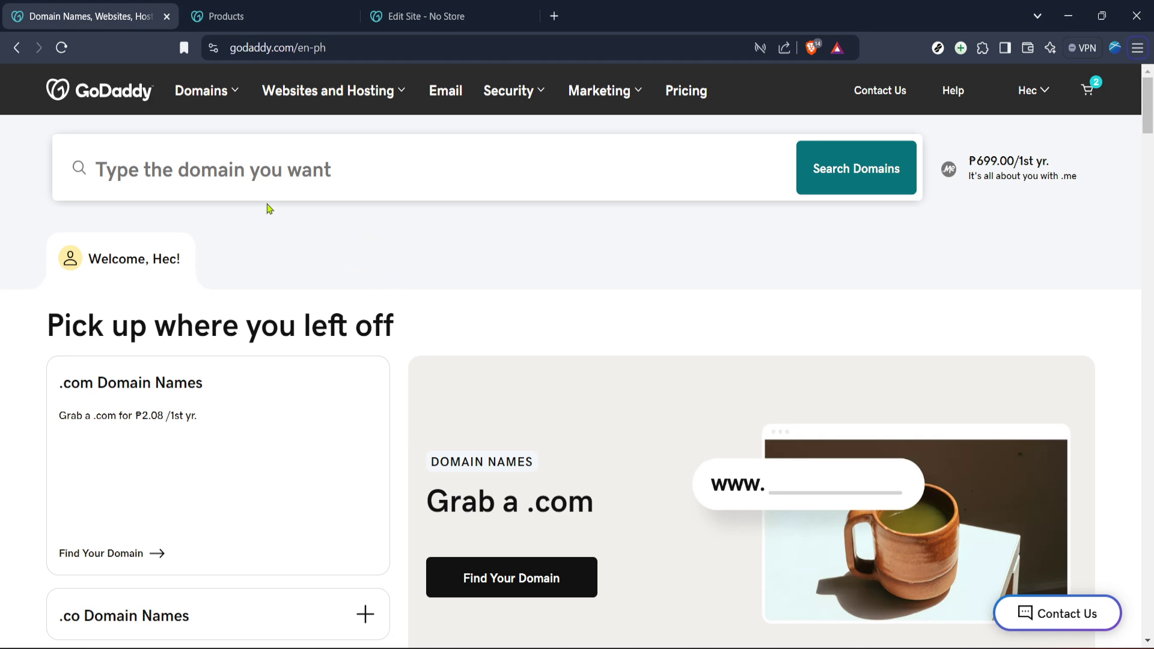
# - Switch to the Products tab and scroll to the business list, with No Store and Hec Media
pyautogui.click(221, 16)
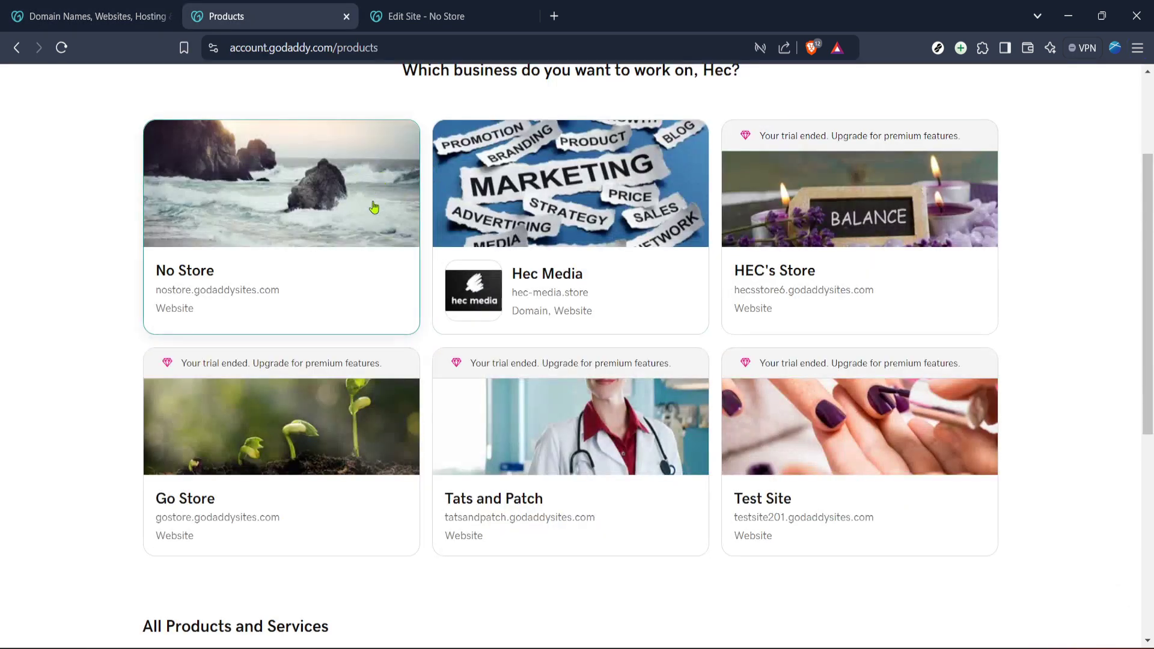
pyautogui.scroll(3)
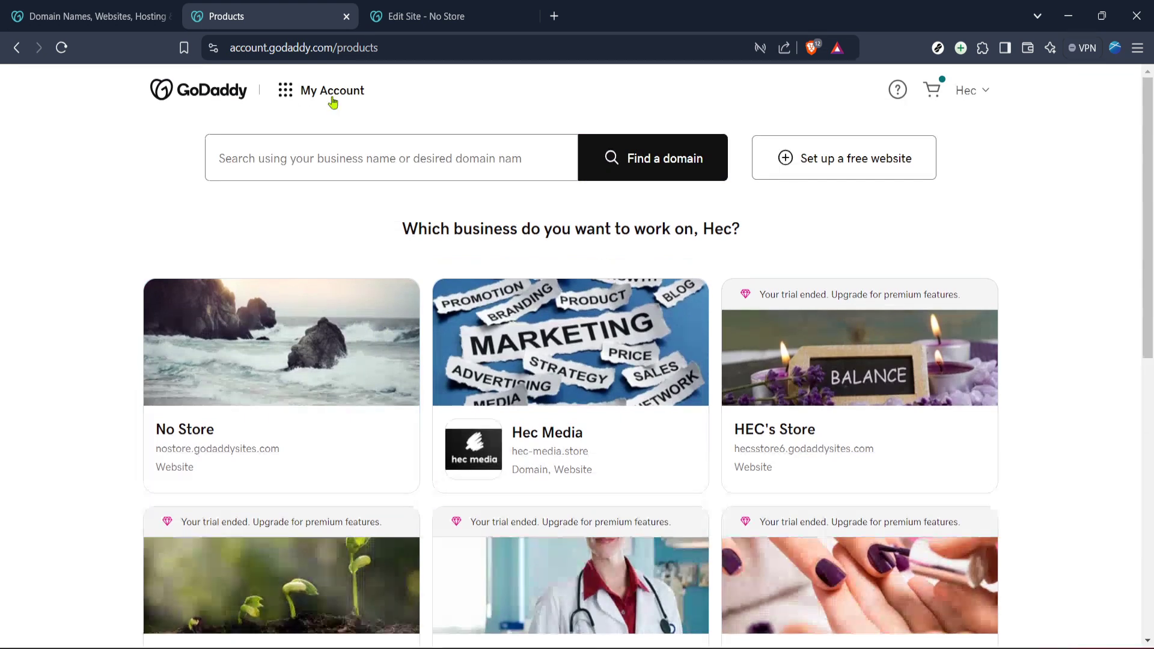
pyautogui.moveTo(371, 157)
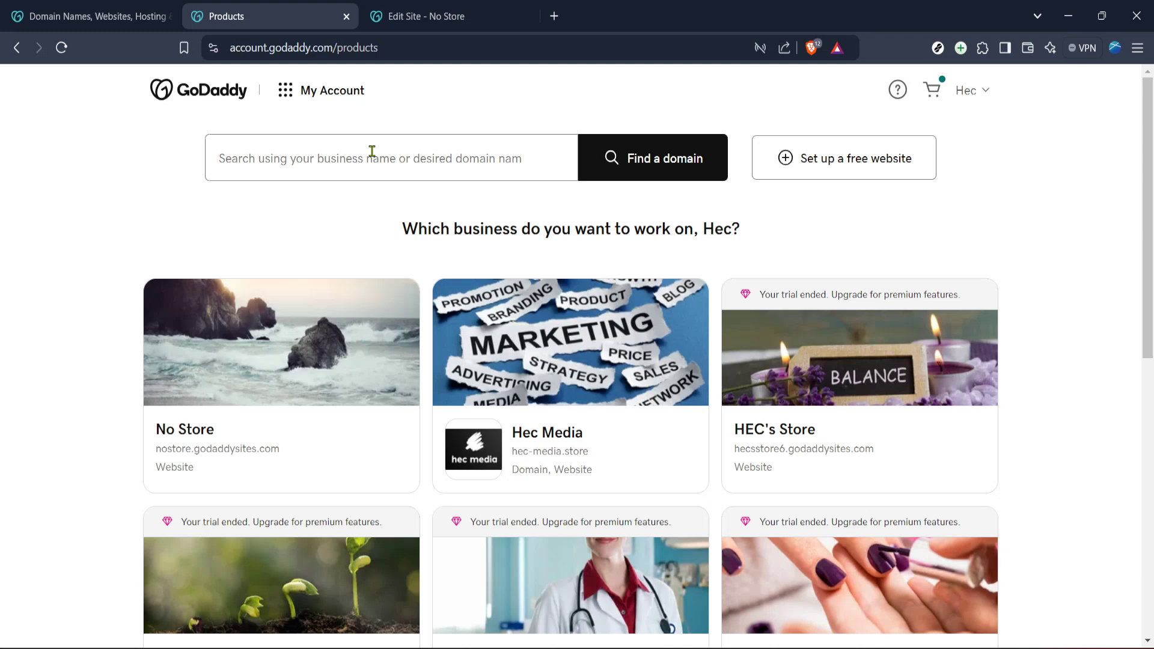
pyautogui.moveTo(411, 116)
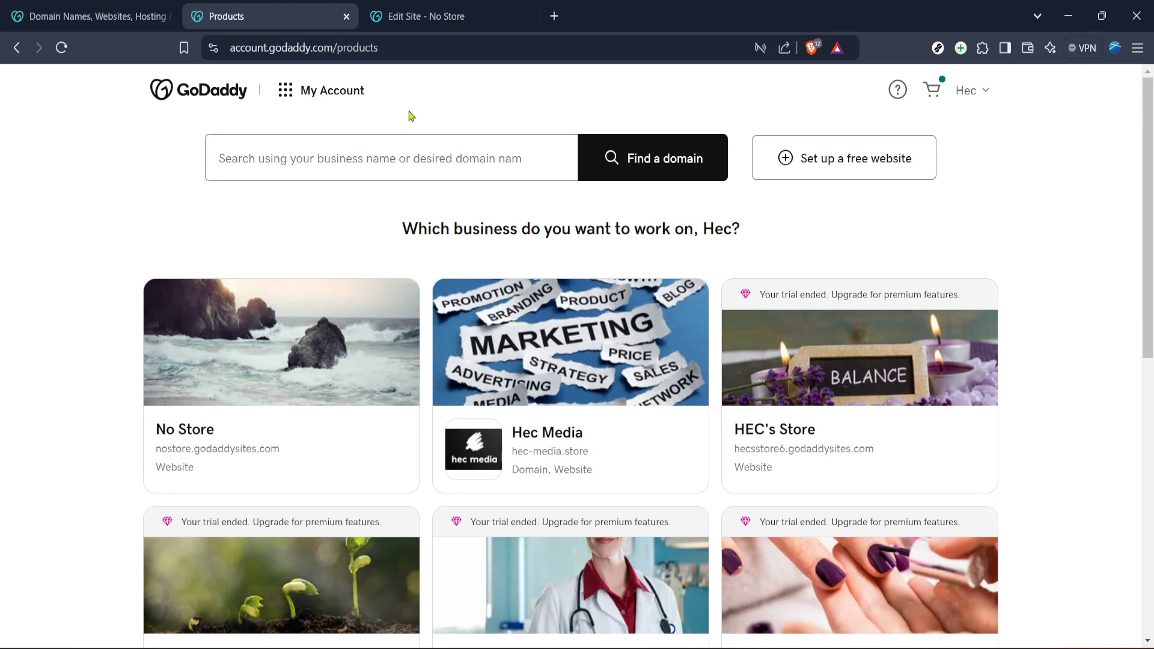
pyautogui.moveTo(341, 100)
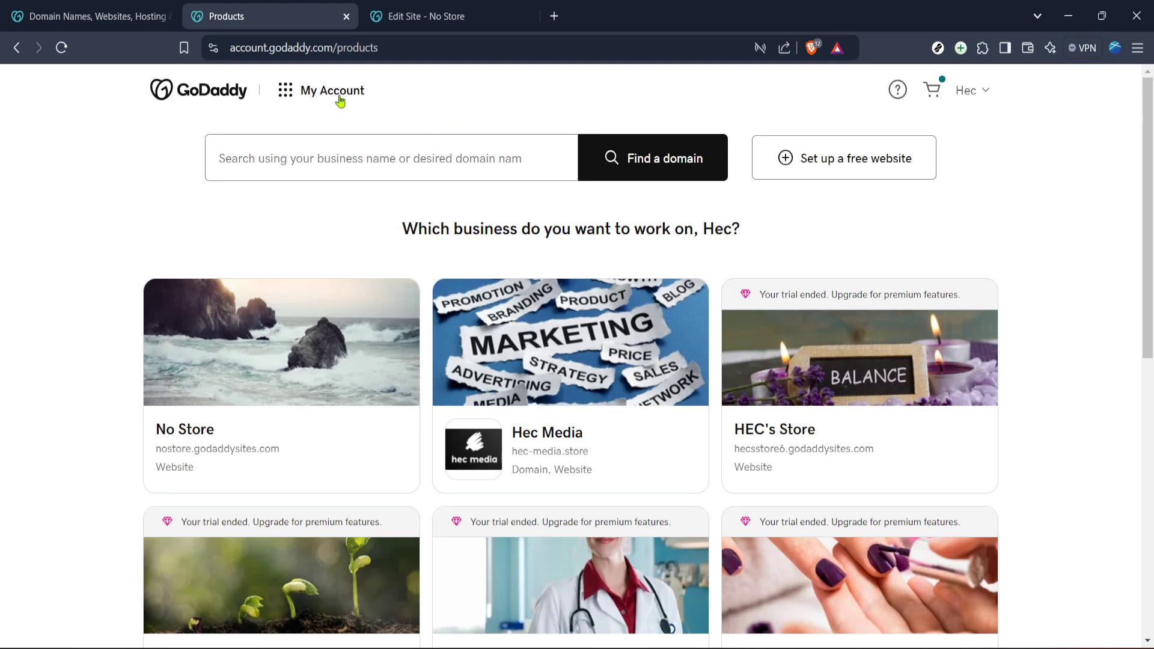
pyautogui.moveTo(338, 99)
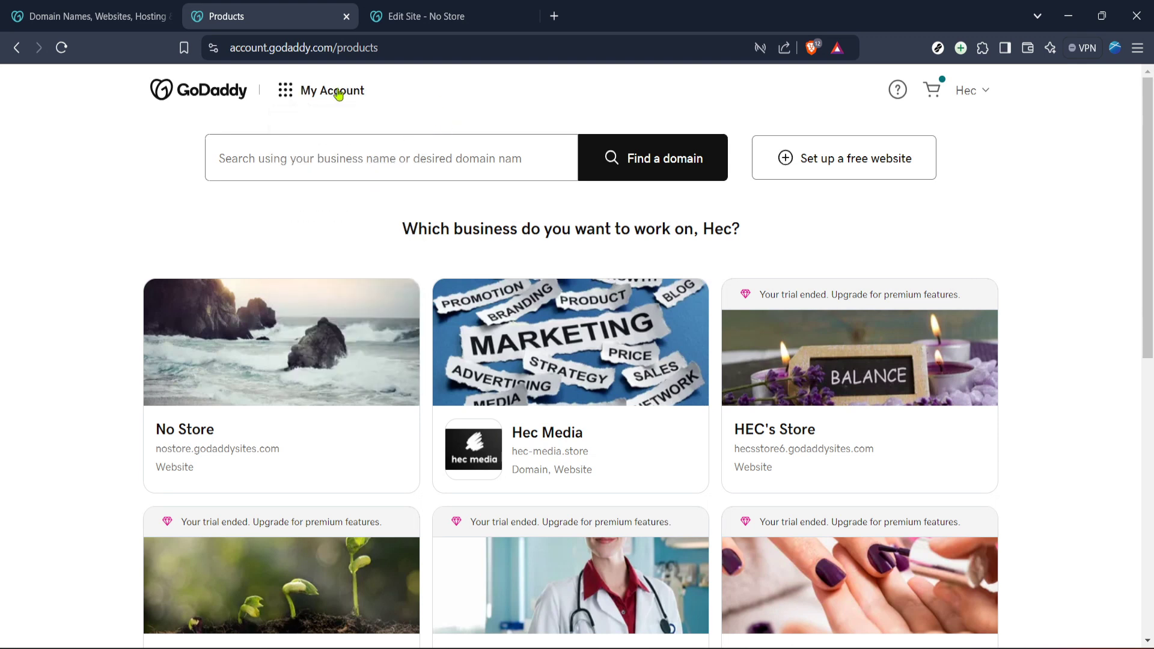
pyautogui.moveTo(446, 120)
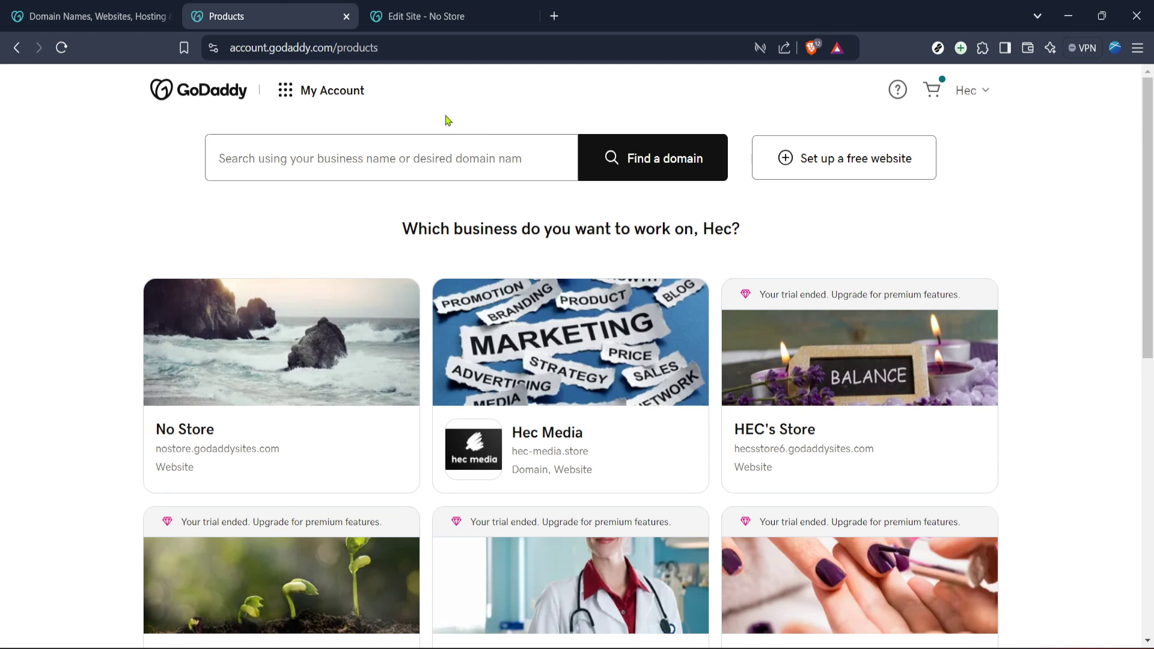
pyautogui.click(427, 17)
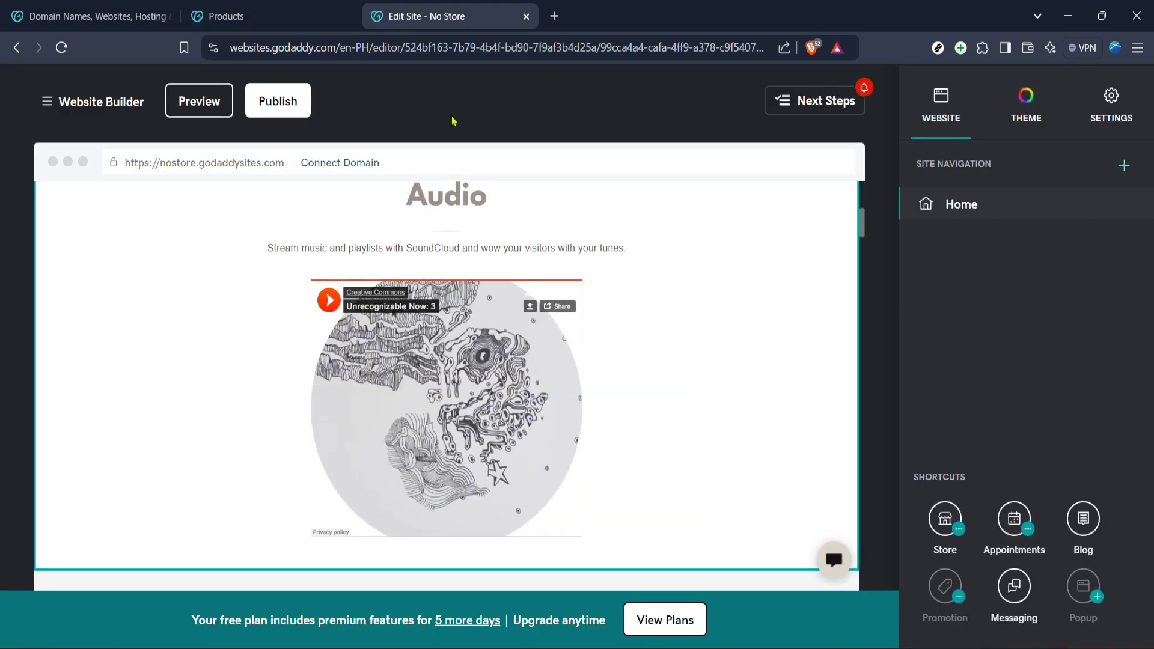
pyautogui.moveTo(498, 107)
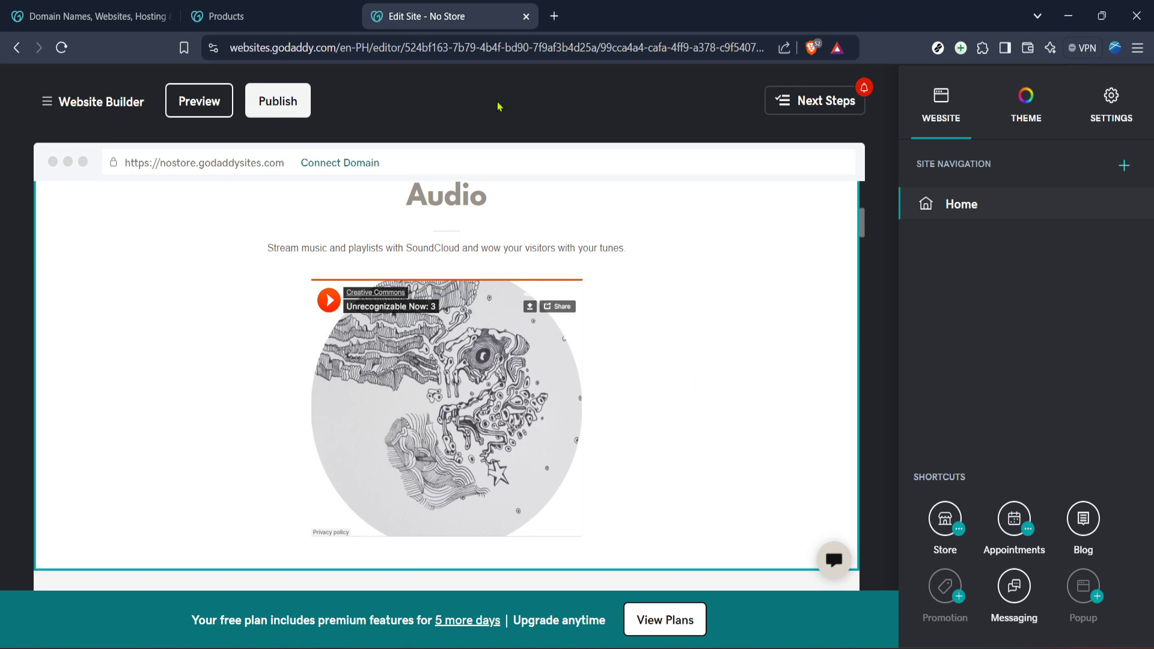
pyautogui.moveTo(548, 118)
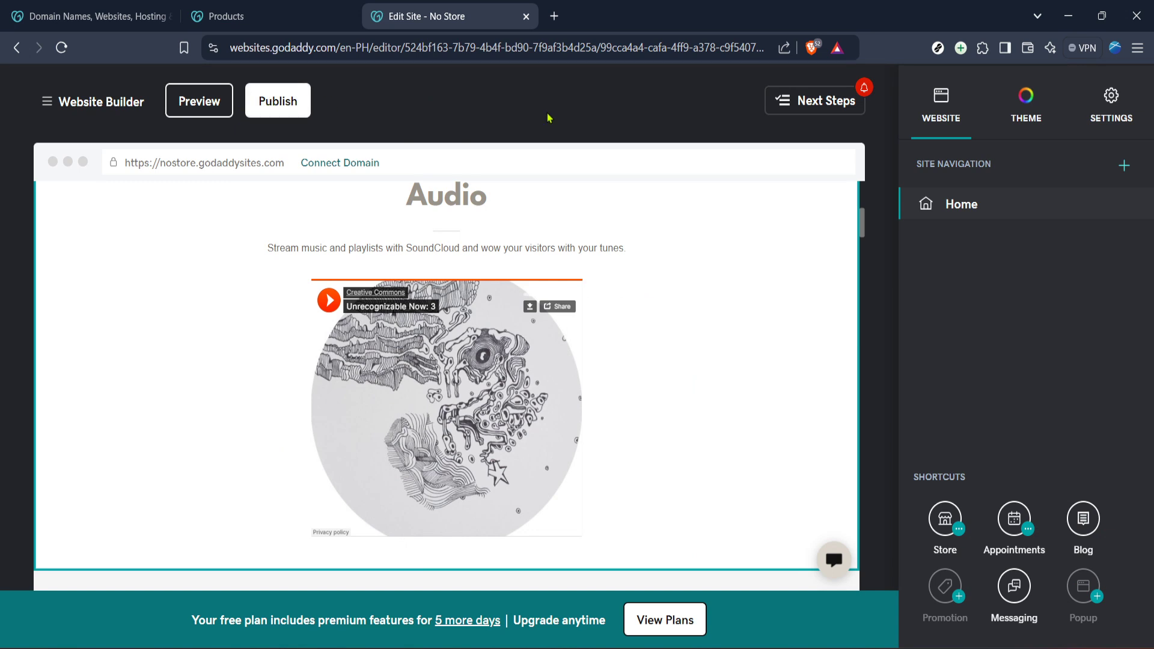
pyautogui.moveTo(608, 366)
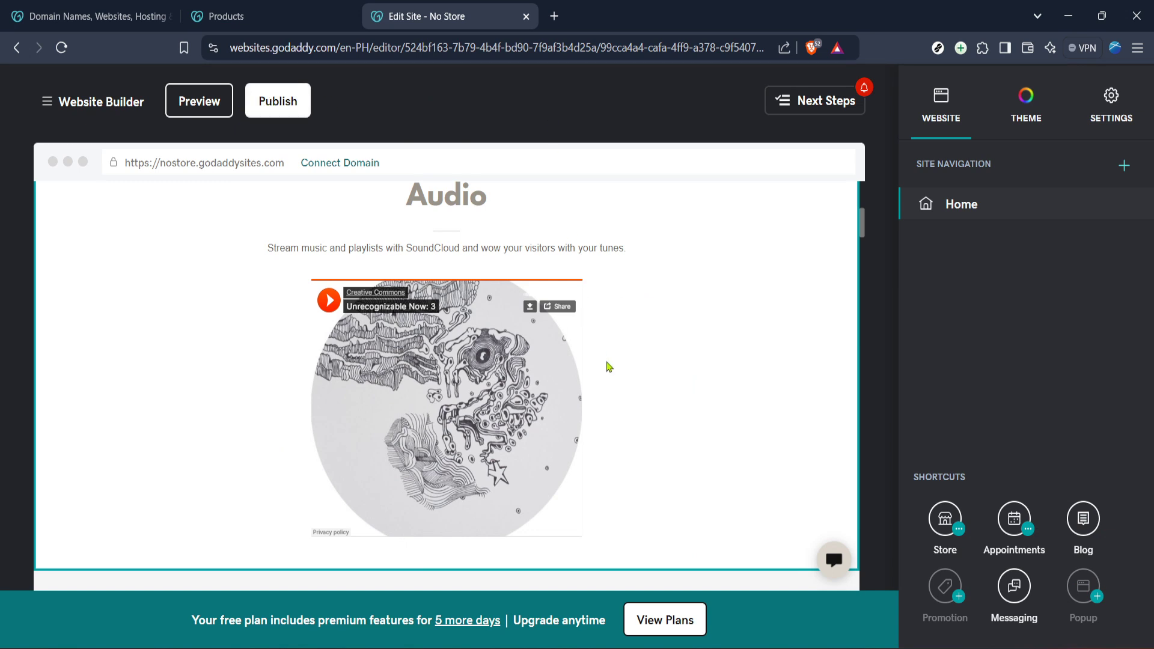
pyautogui.scroll(-3)
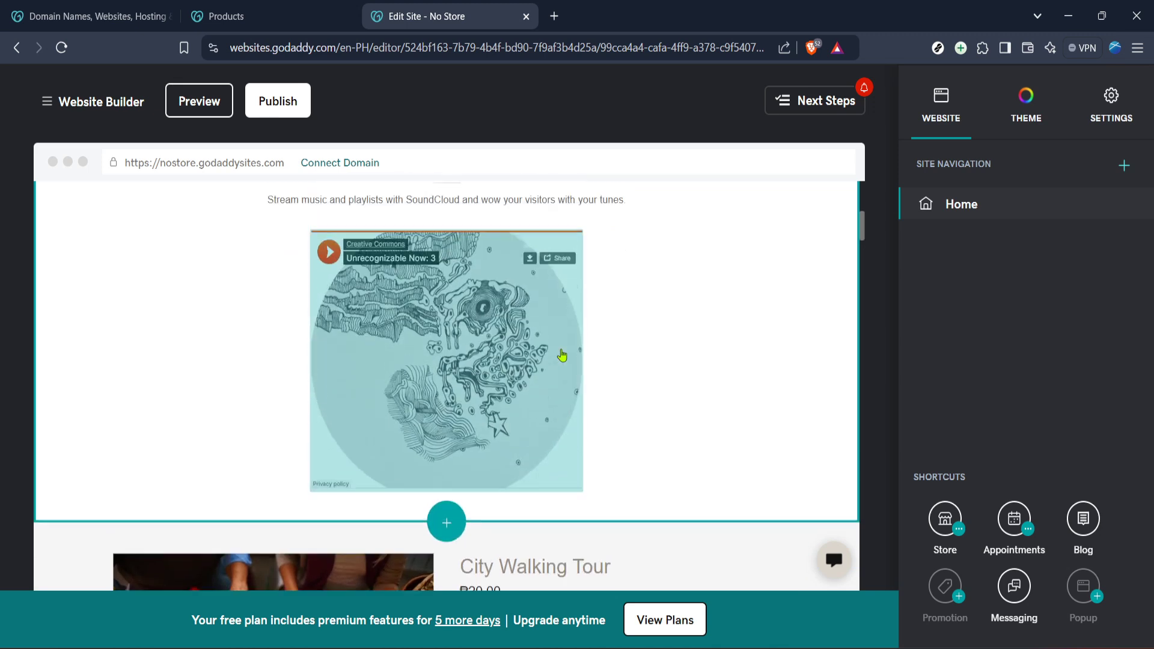
pyautogui.scroll(3)
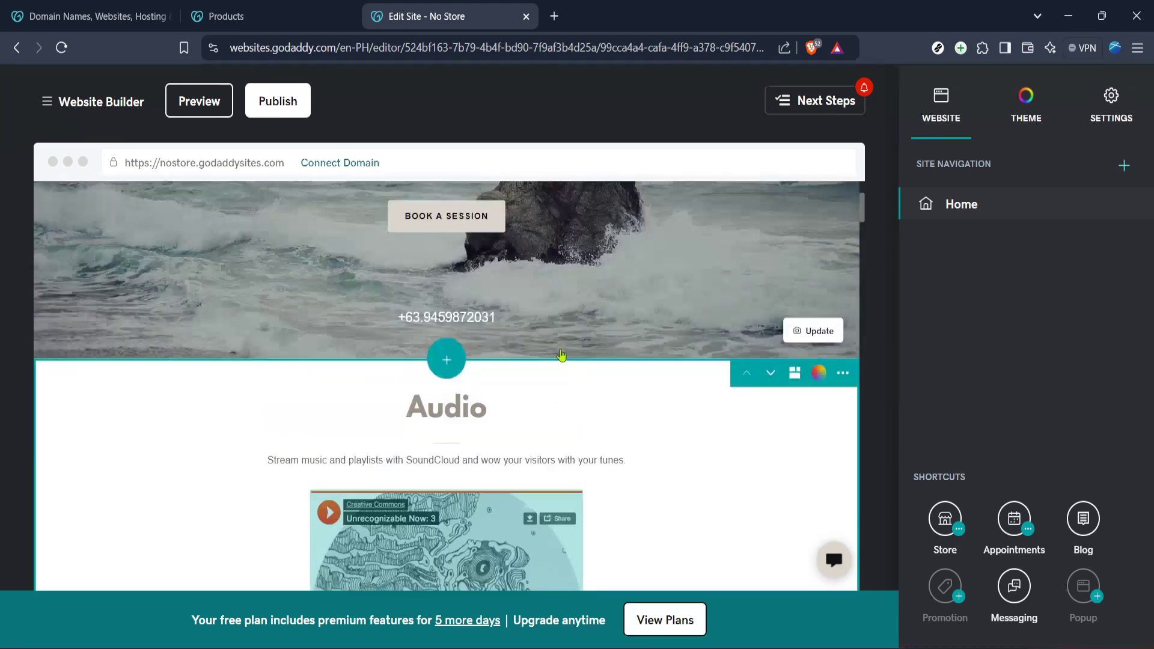
pyautogui.scroll(3)
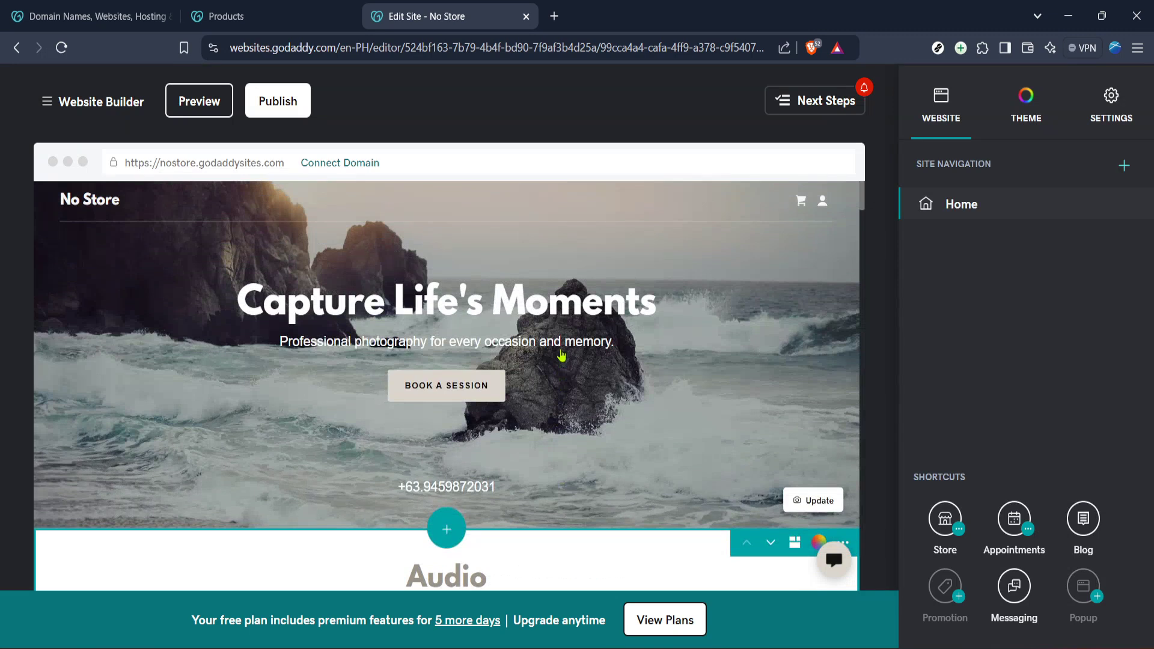
pyautogui.scroll(-3)
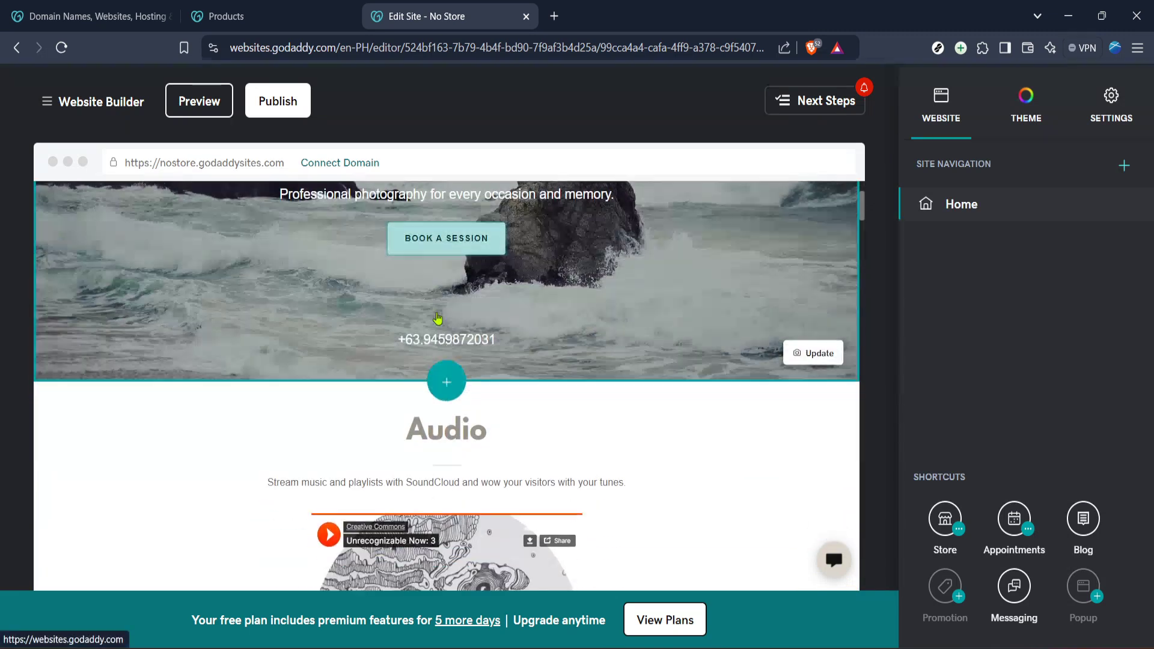
pyautogui.scroll(-3)
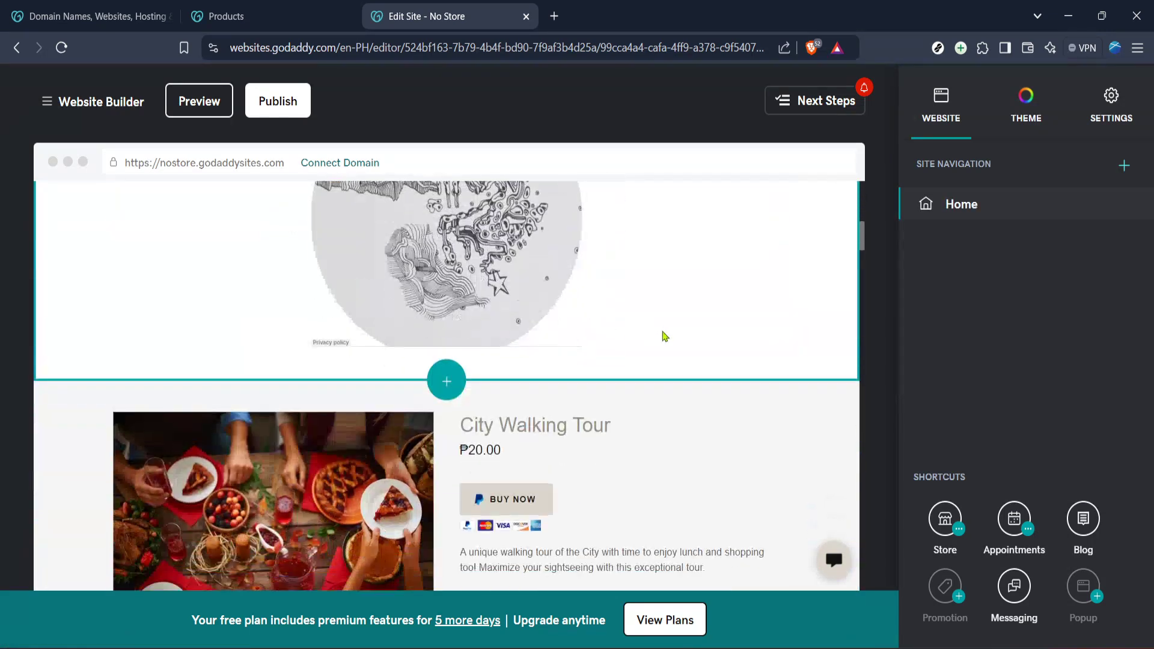
pyautogui.scroll(-3)
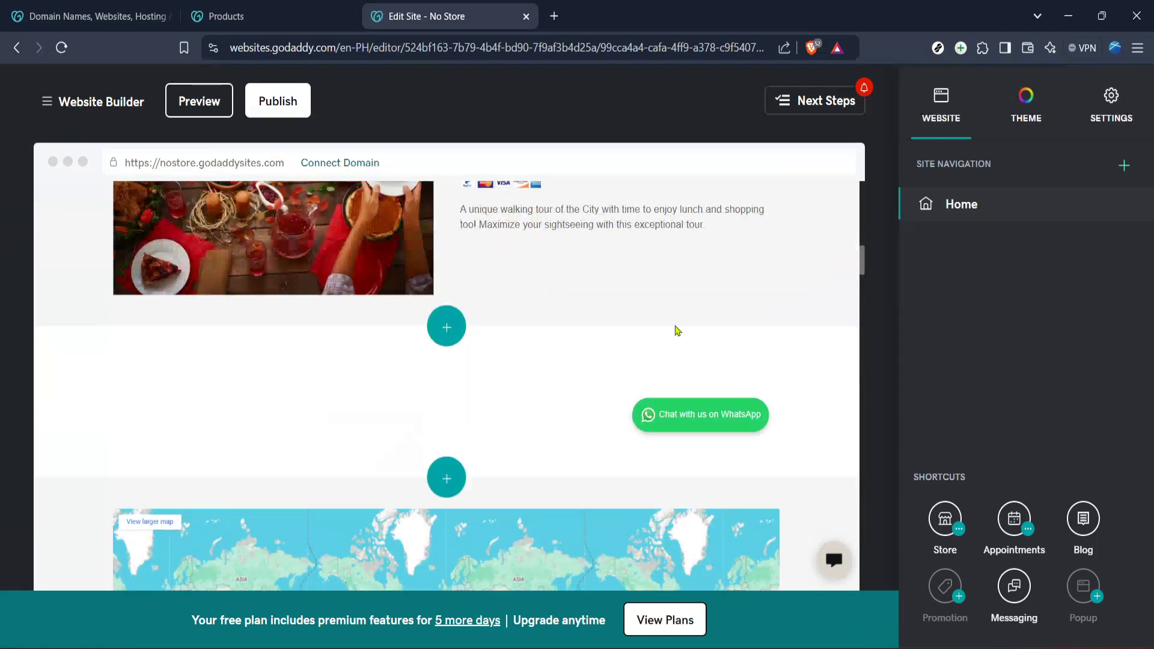
pyautogui.scroll(-3)
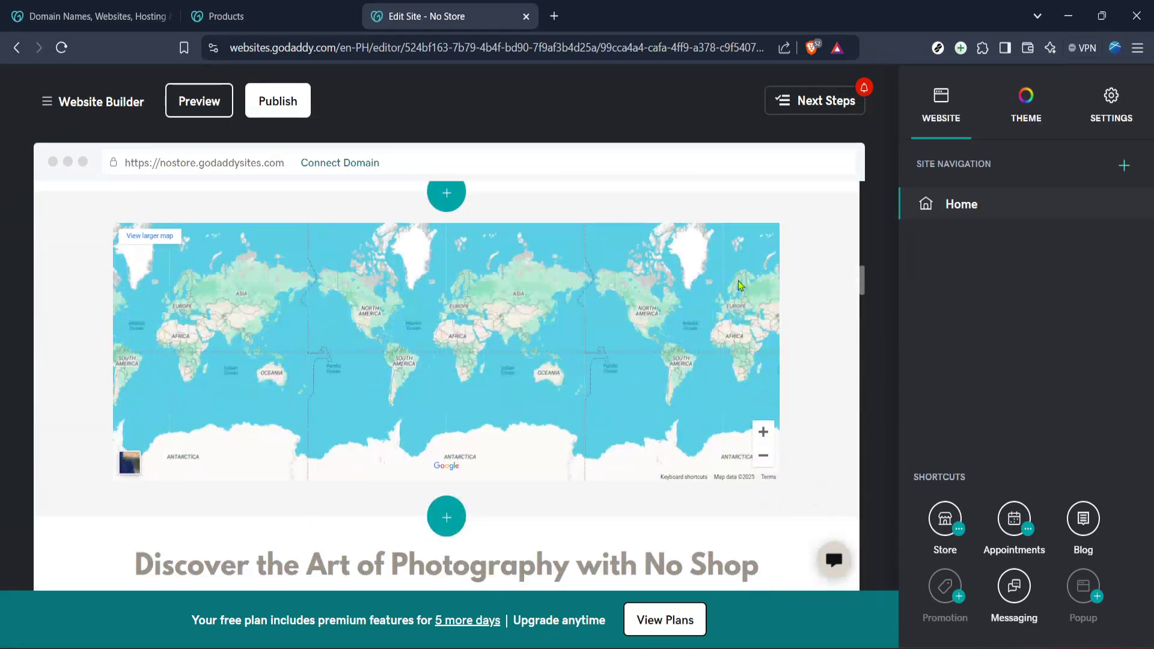
pyautogui.scroll(-3)
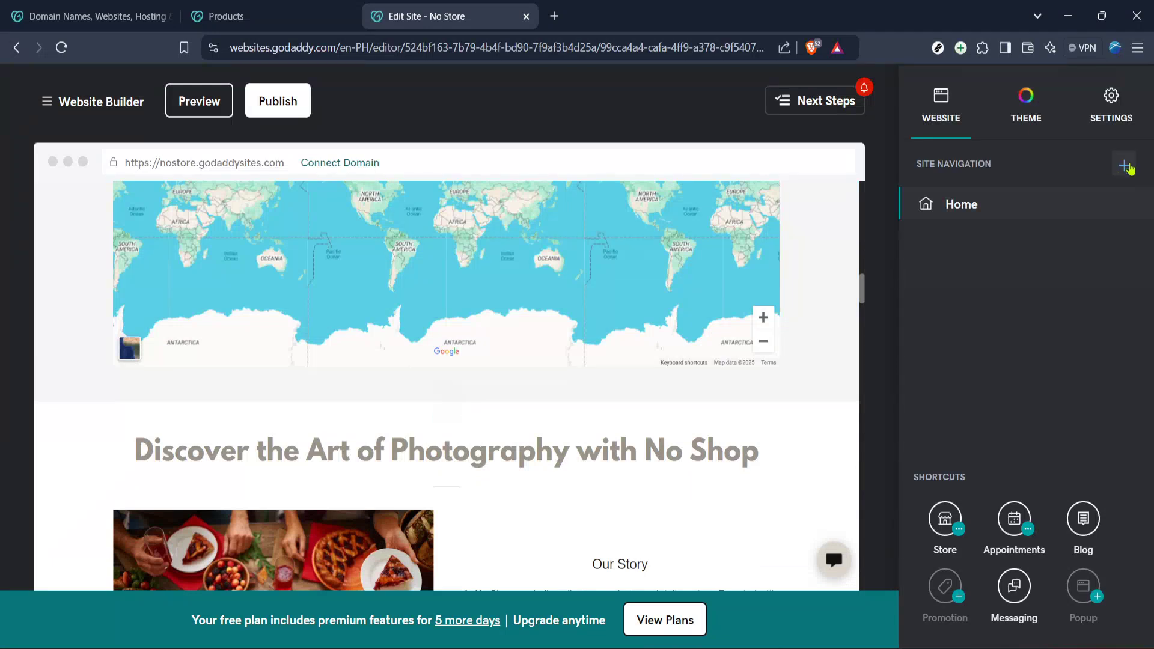
pyautogui.moveTo(1089, 167)
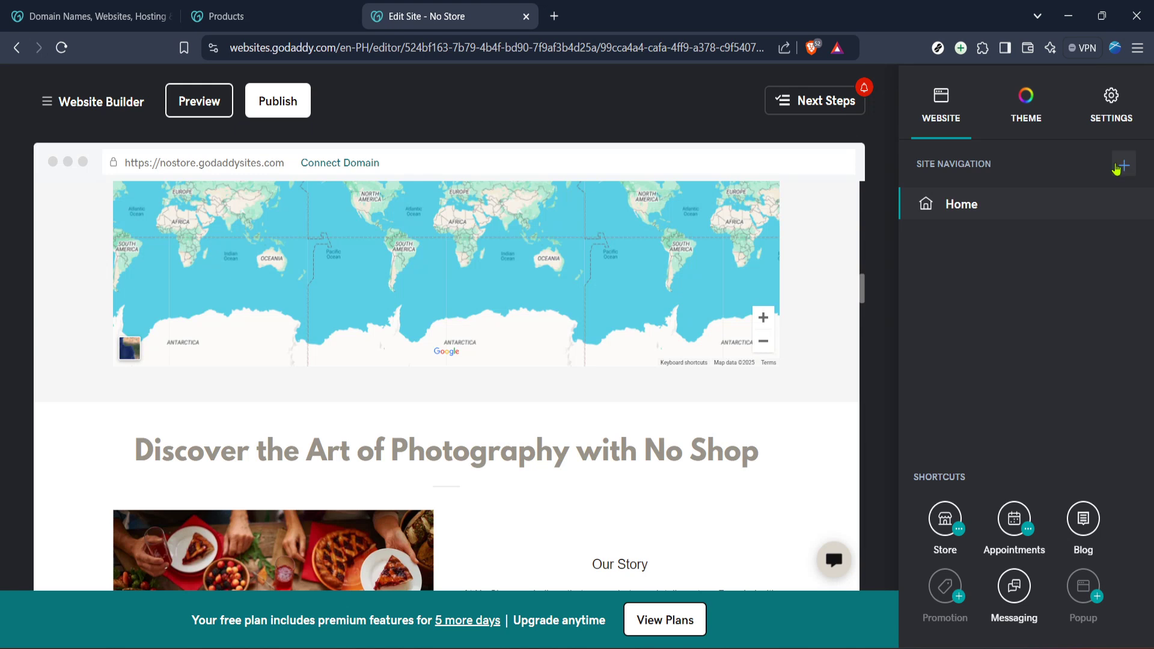
pyautogui.moveTo(1123, 165)
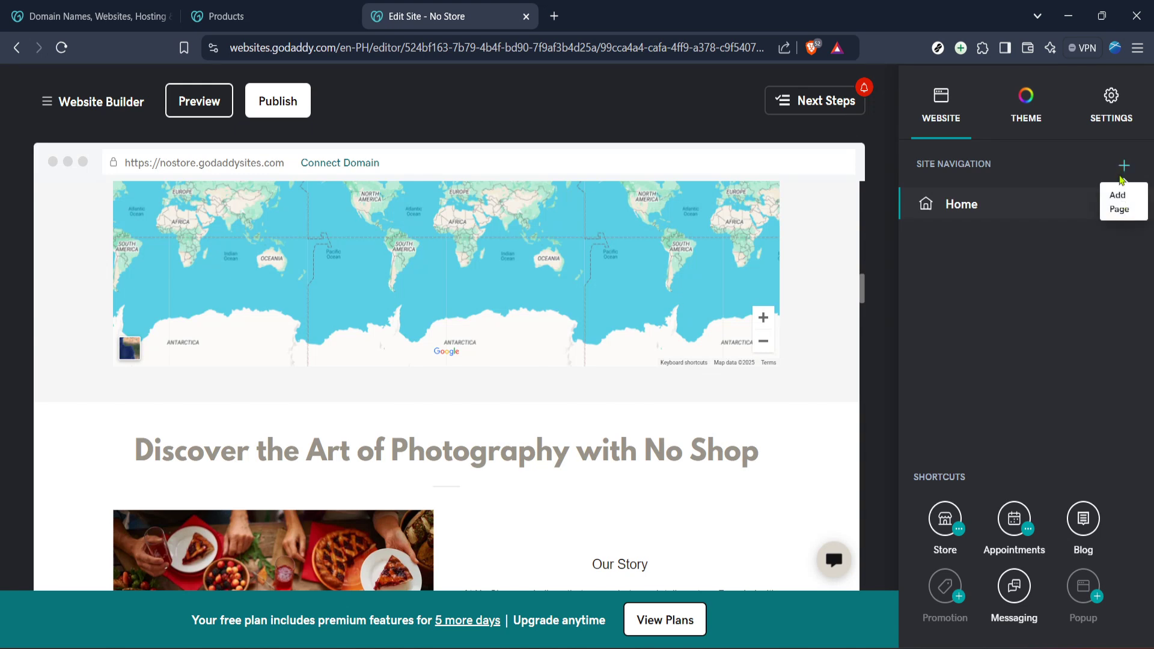
# - Add a Site Navigation item and preview the external link, page section and dropdown options
pyautogui.click(1124, 166)
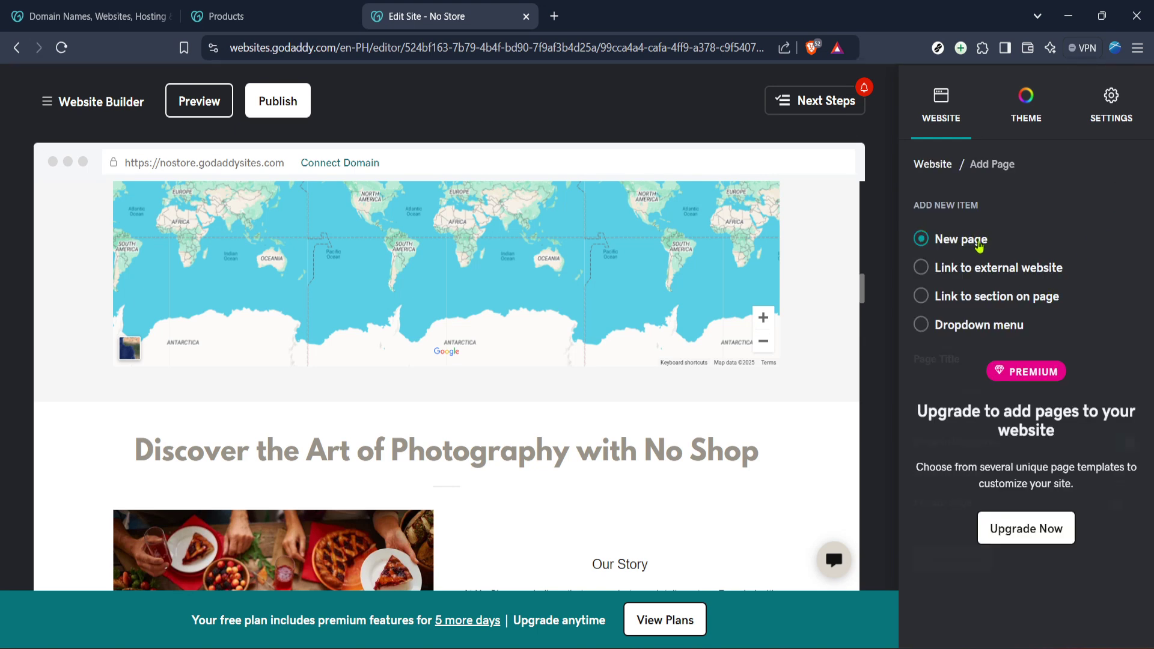
pyautogui.click(922, 267)
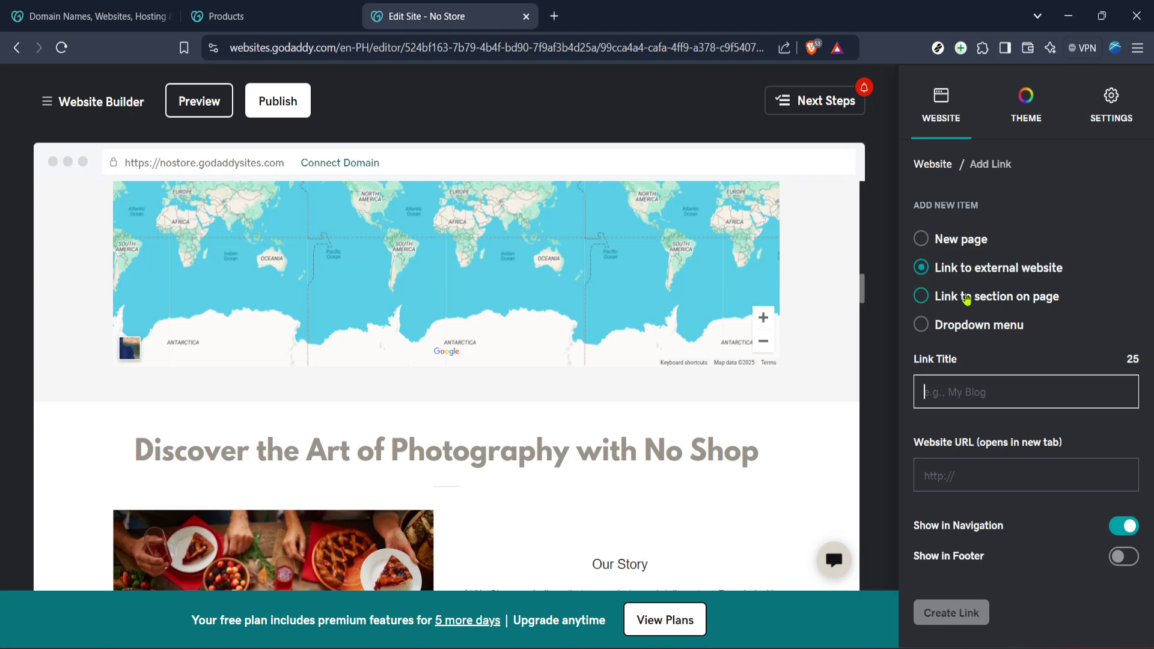
pyautogui.moveTo(967, 302)
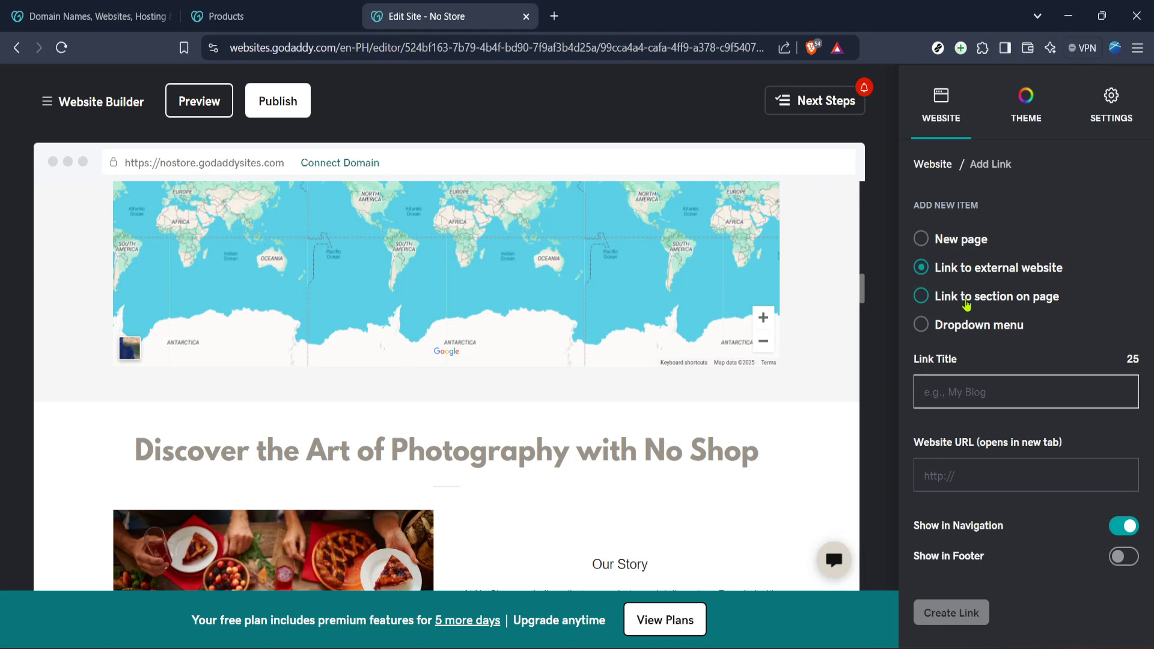
pyautogui.click(921, 296)
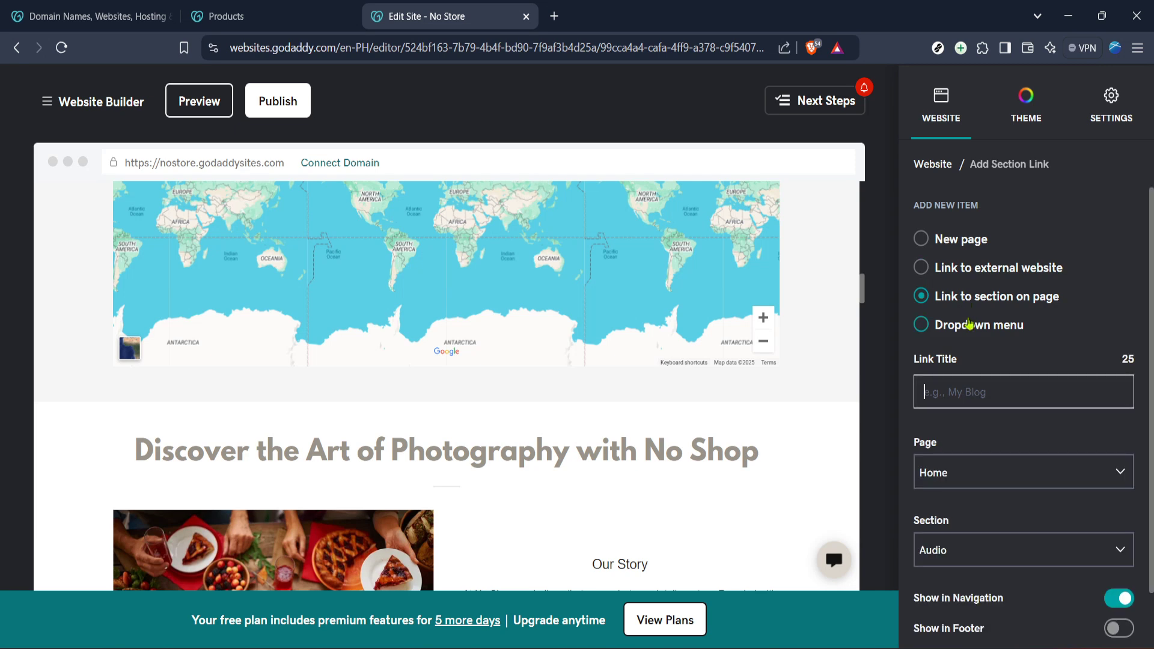
pyautogui.click(922, 325)
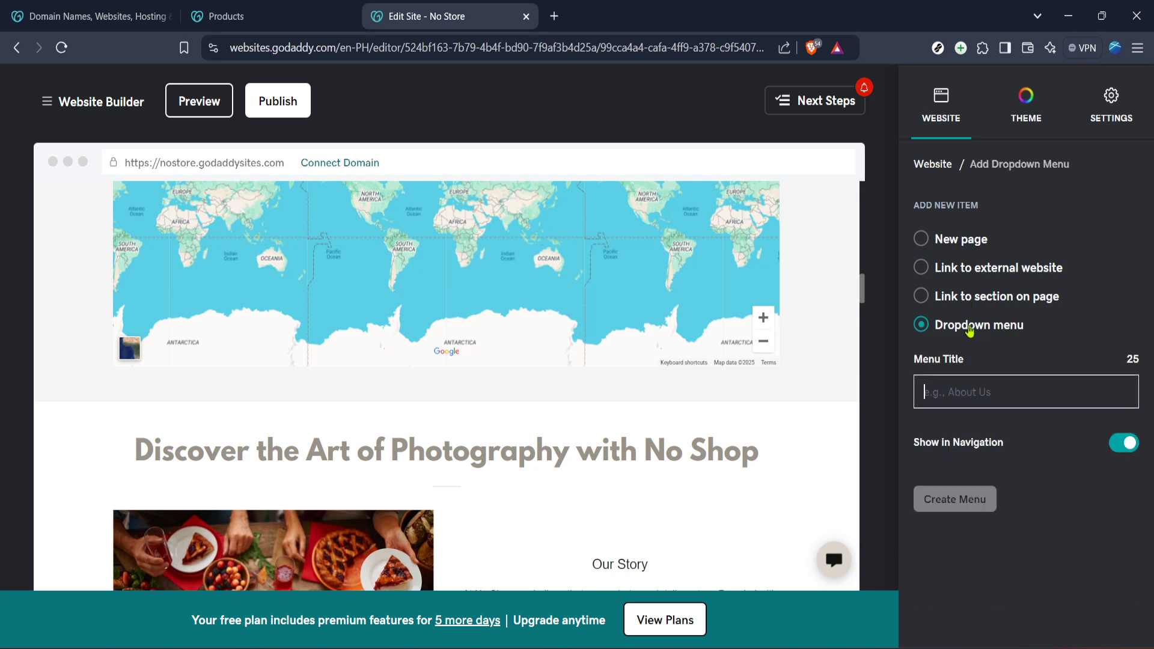
# - Return to the external link option, then choose New page to show the upgrade prompt
pyautogui.click(922, 266)
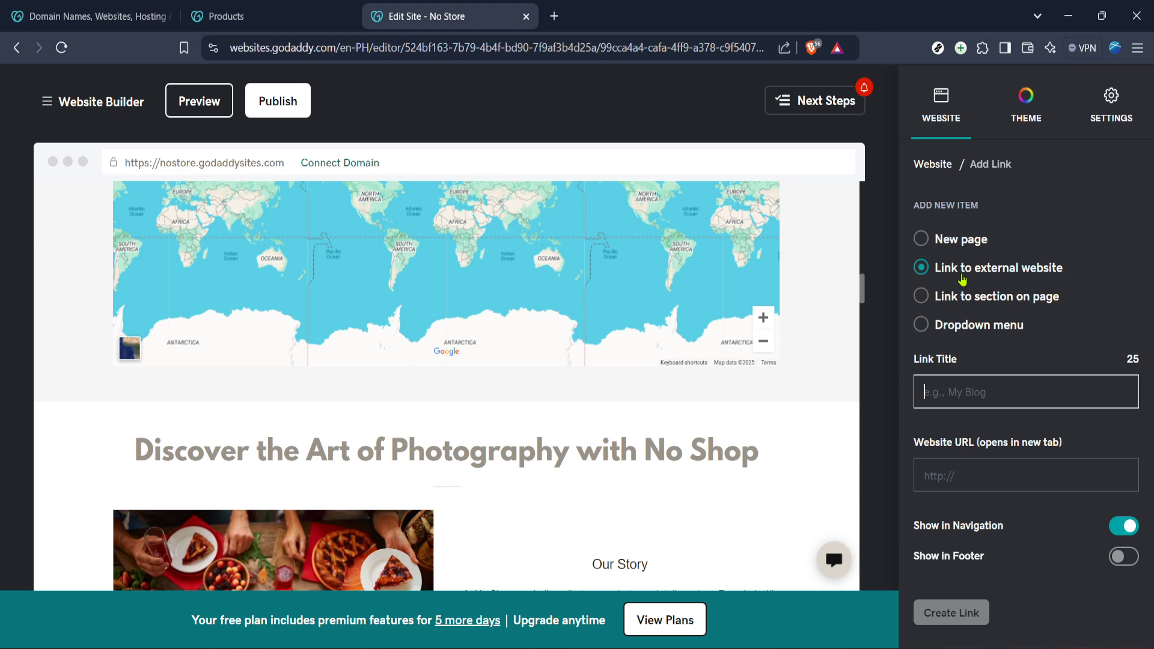
pyautogui.moveTo(953, 243)
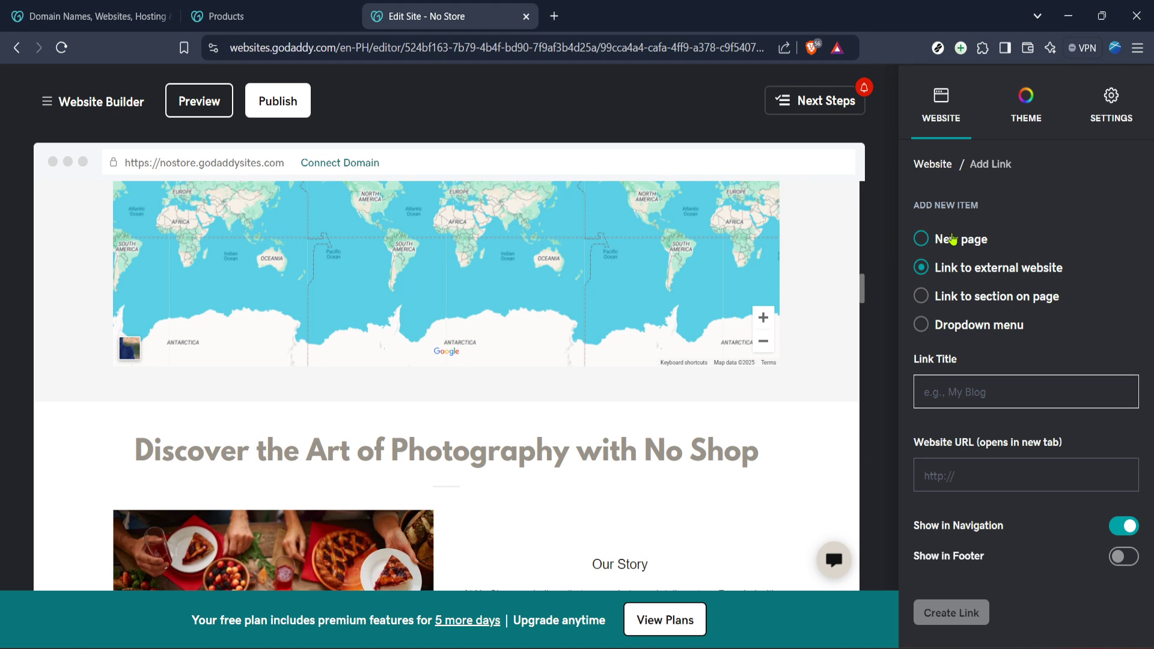
pyautogui.click(1026, 391)
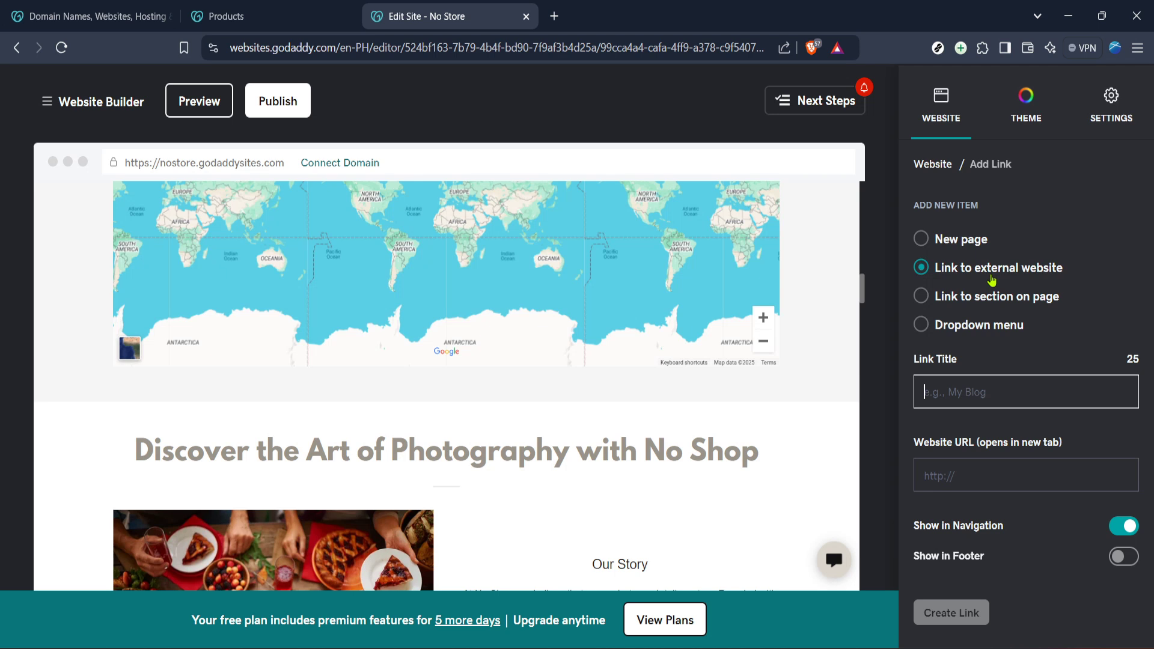
pyautogui.moveTo(978, 292)
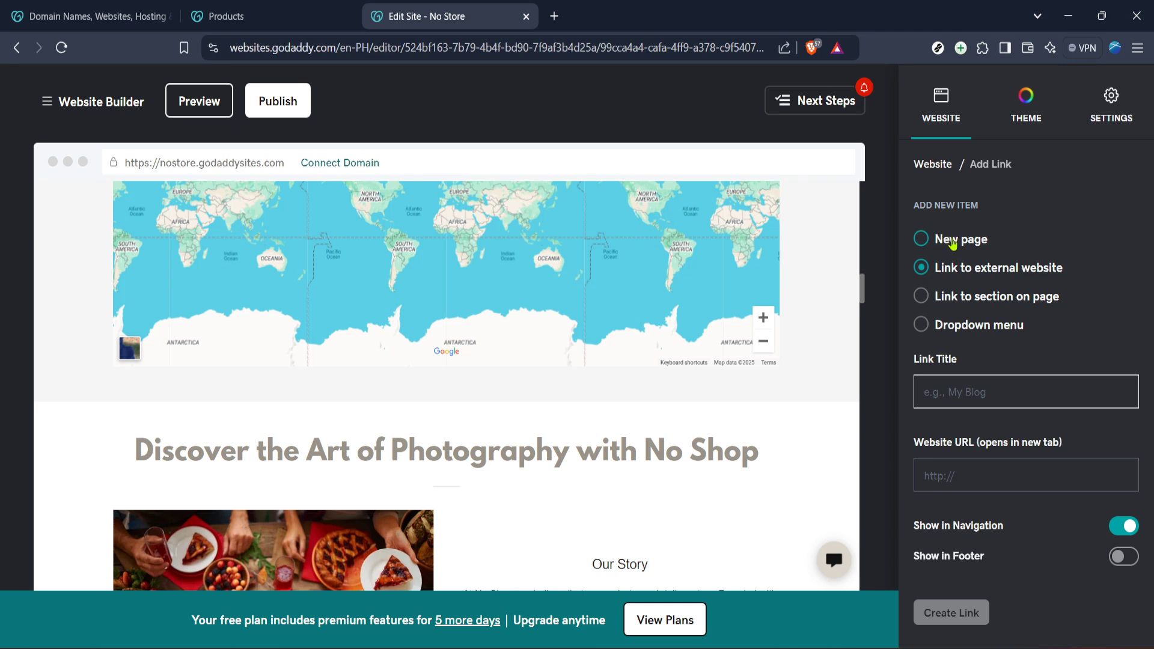
pyautogui.click(922, 240)
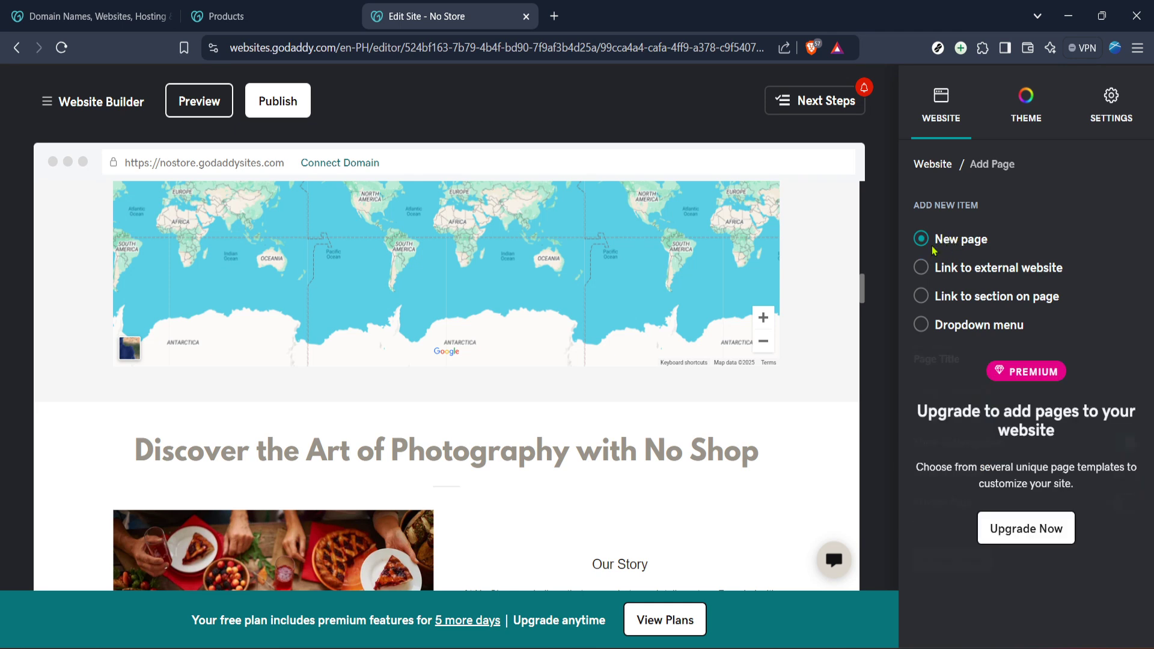
pyautogui.moveTo(847, 247)
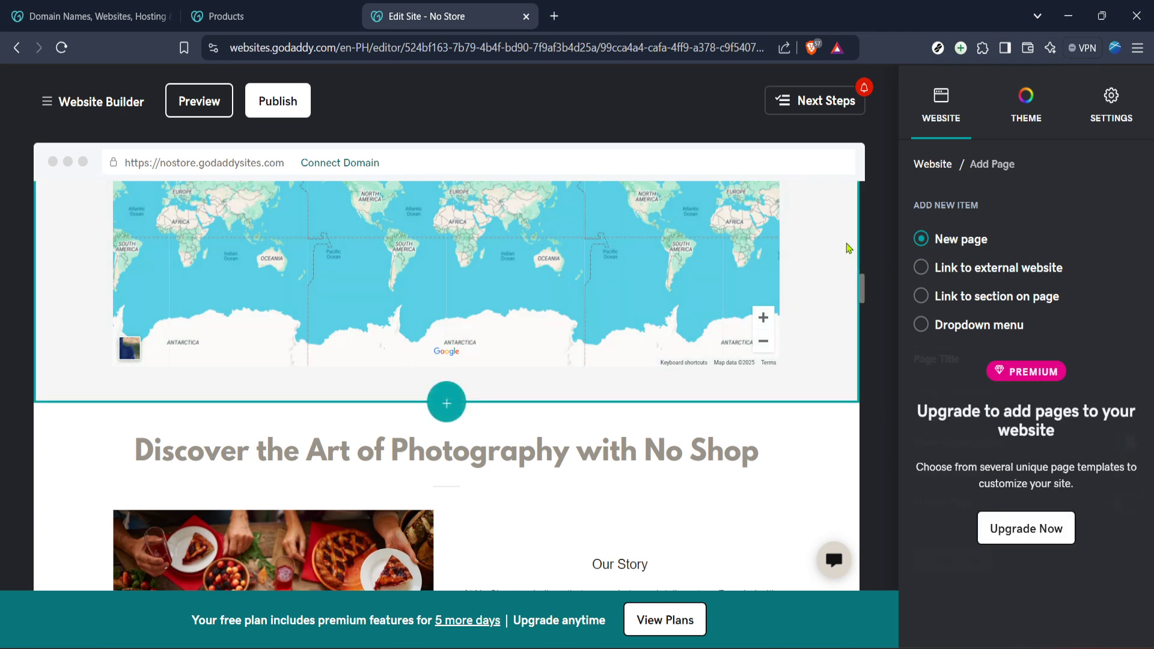
pyautogui.moveTo(840, 234)
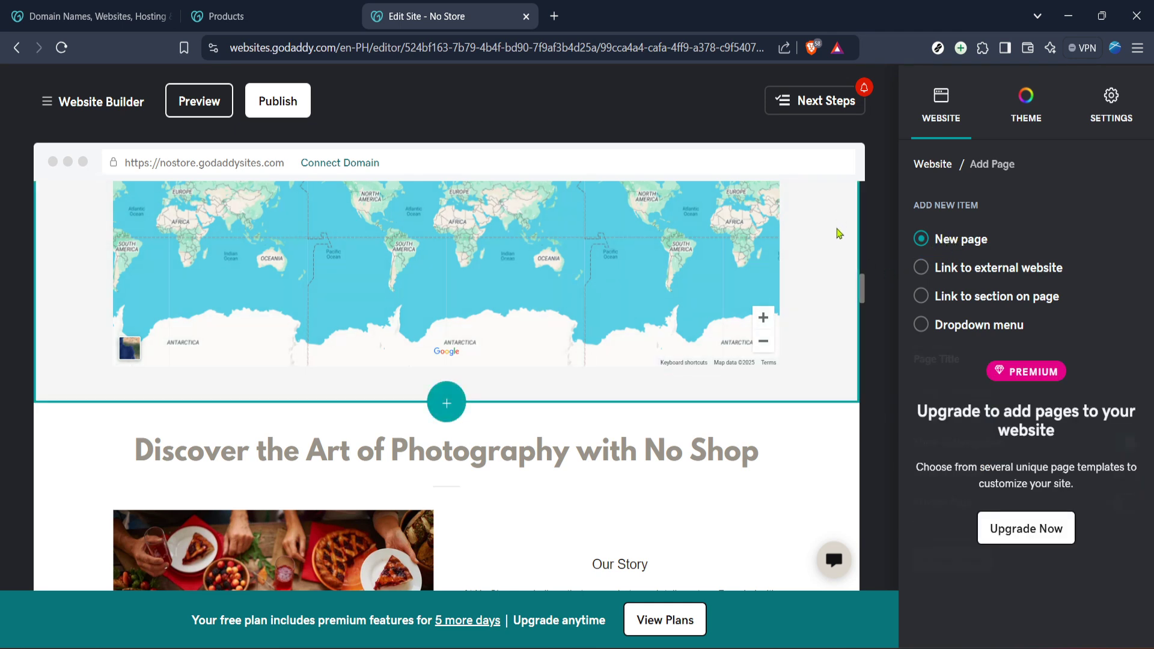